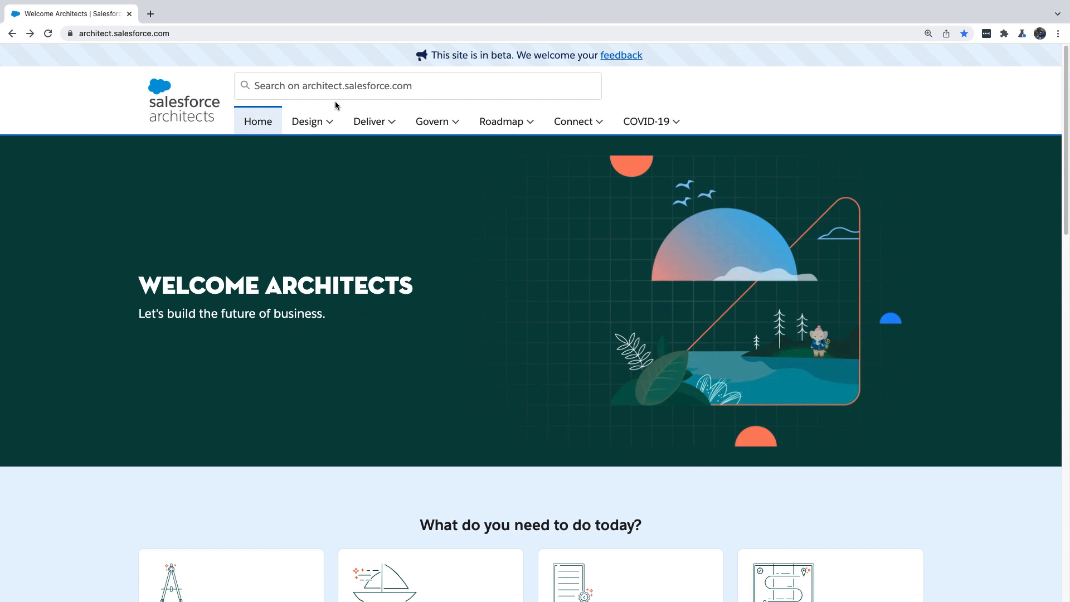
Step: Open the Diagram Kit of Parts from architect.salesforce.com's Design Resources & Templates
{"action": "left_click", "coordinate": [307, 121]}
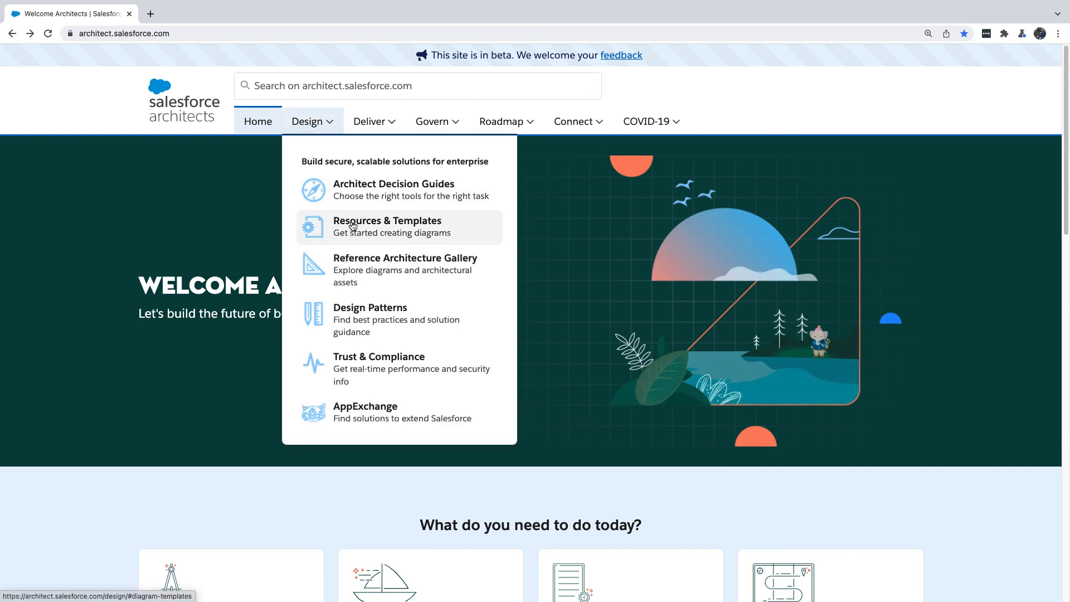
{"action": "left_click", "coordinate": [386, 226]}
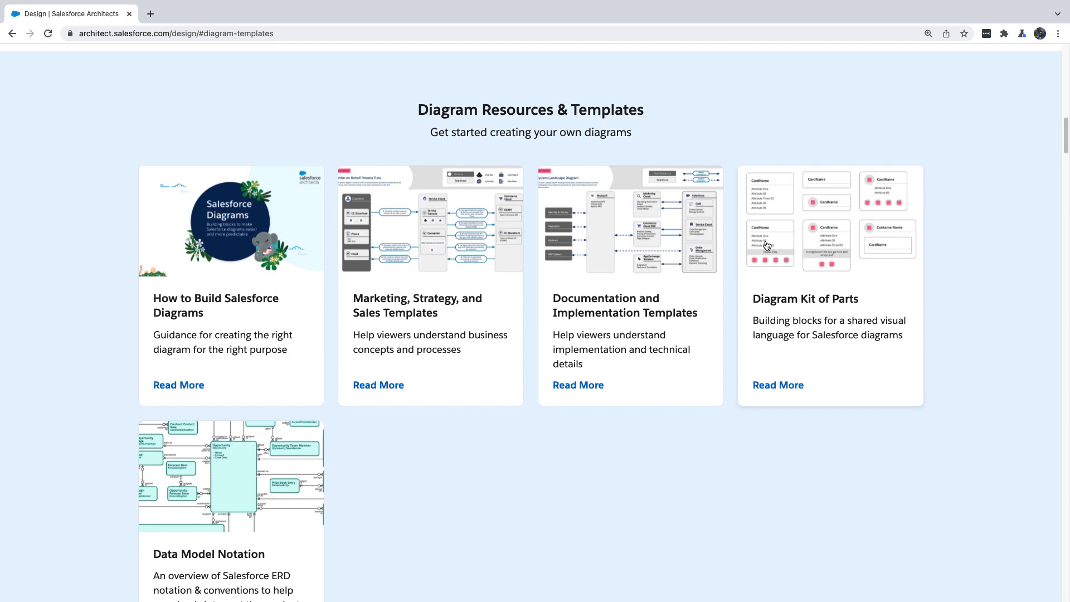
{"action": "left_click", "coordinate": [777, 385]}
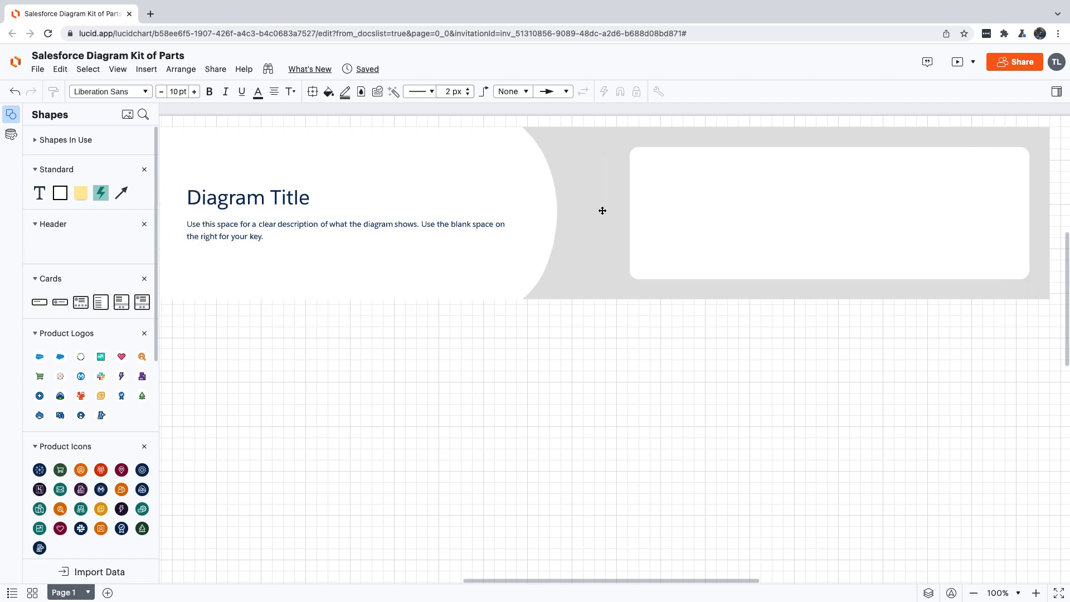
Step: Title the header 'Kit of Parts Demo', resize the description font, and add the Salesforce logo top-left
{"action": "left_click", "coordinate": [602, 210]}
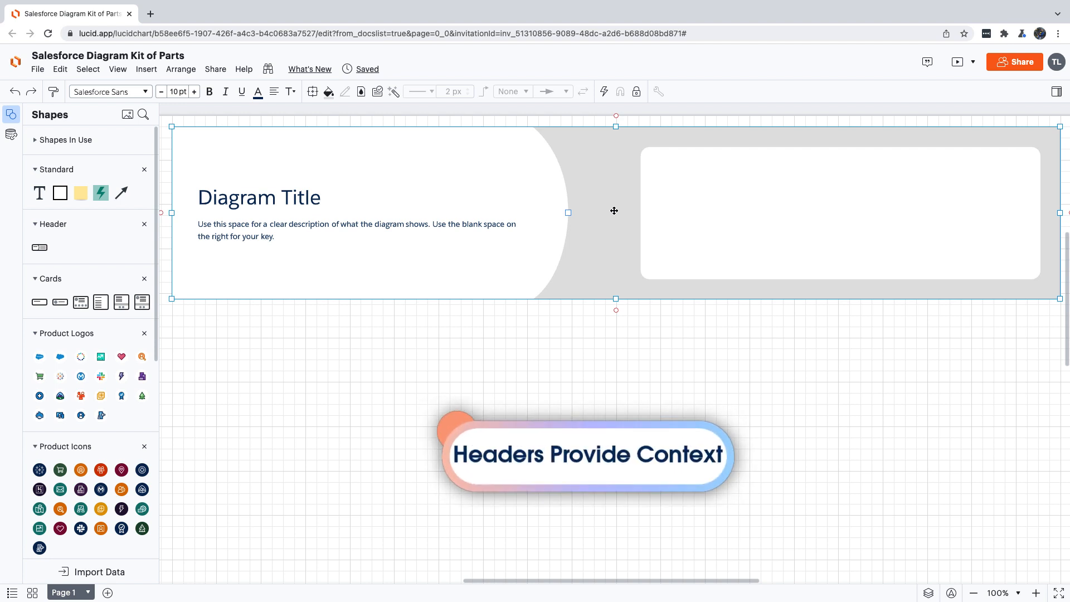
{"action": "mouse_move", "coordinate": [465, 209]}
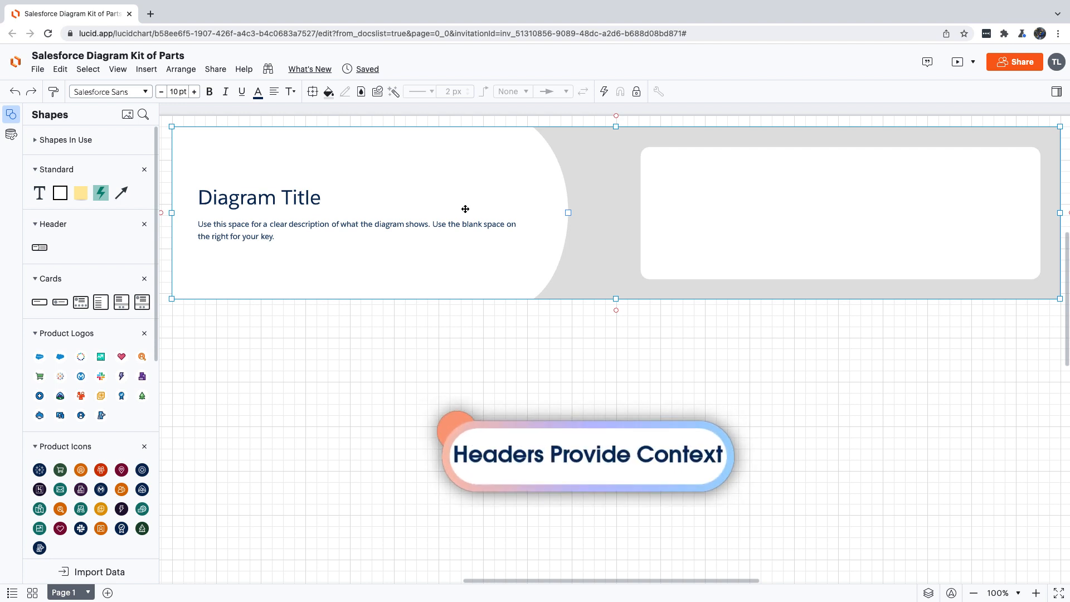
{"action": "type", "text": "Kit of Parts Demo"}
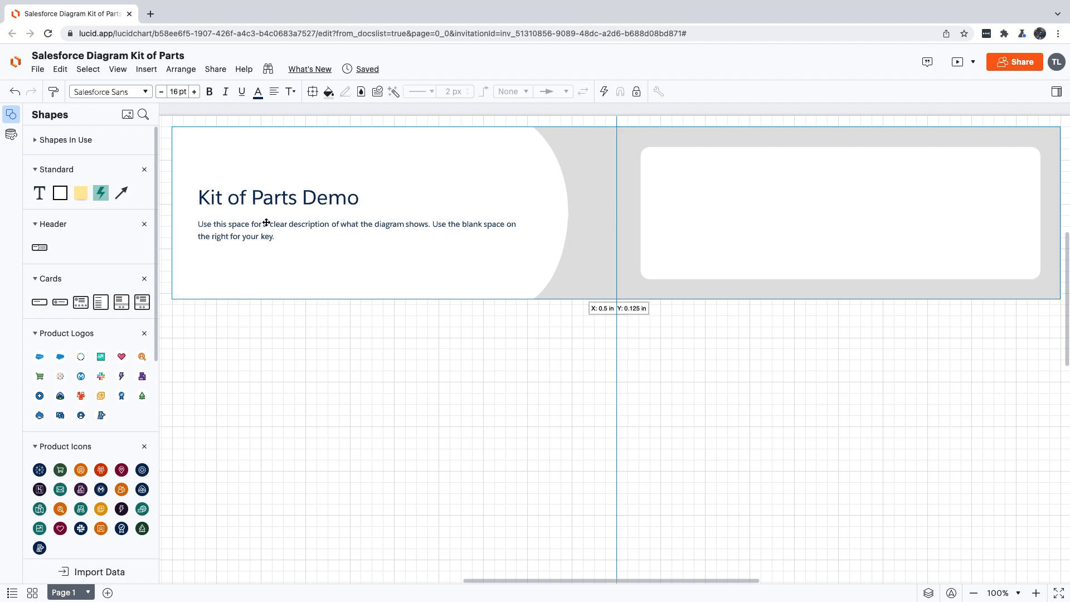
{"action": "left_click", "coordinate": [179, 91]}
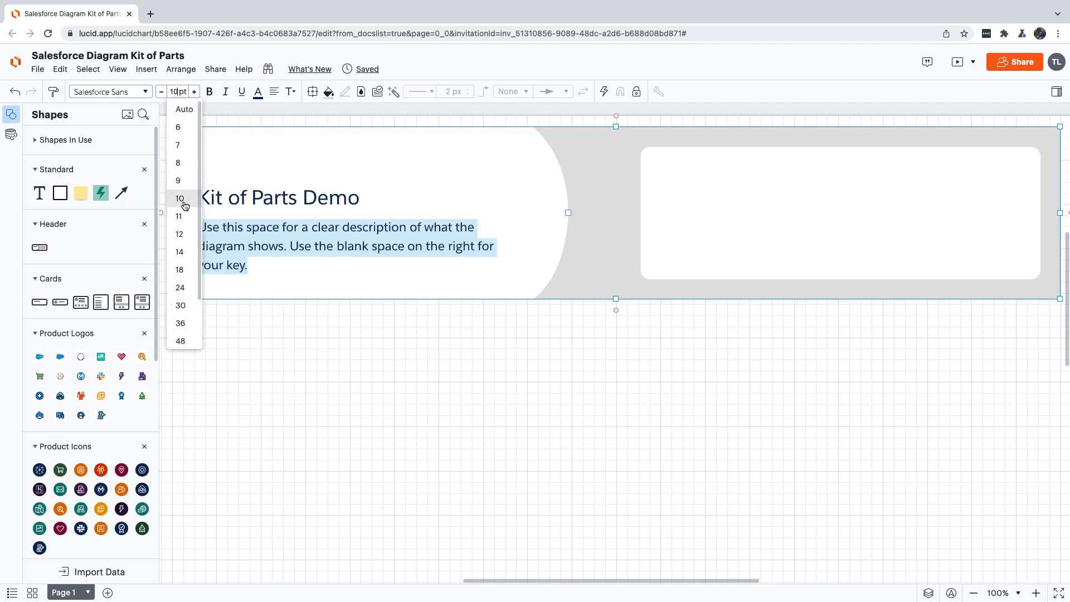
{"action": "left_click", "coordinate": [179, 199]}
{"action": "type", "text": "This diagram shows an example integration between two systems using the tools available in the Salesforce Diagrams Kit of Parts"}
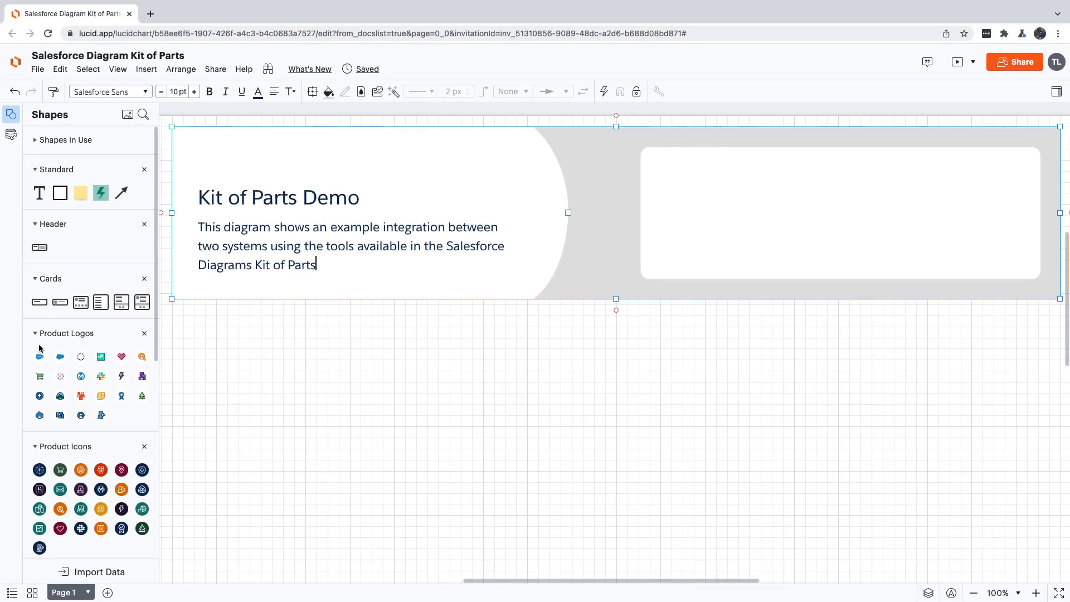
{"action": "left_click_drag", "start_coordinate": [39, 356], "coordinate": [212, 165]}
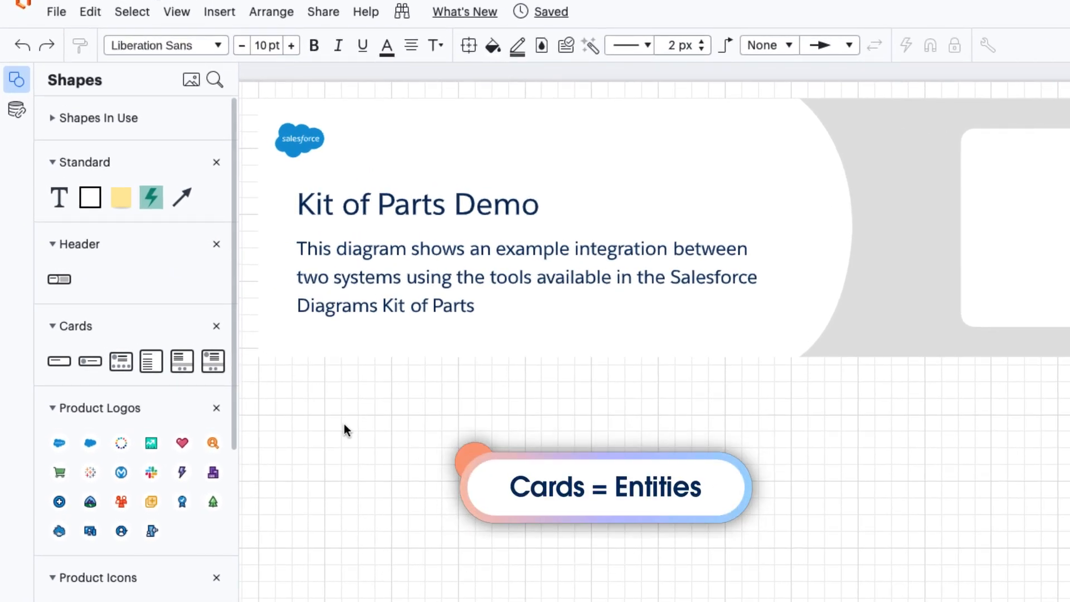
{"action": "mouse_move", "coordinate": [213, 362]}
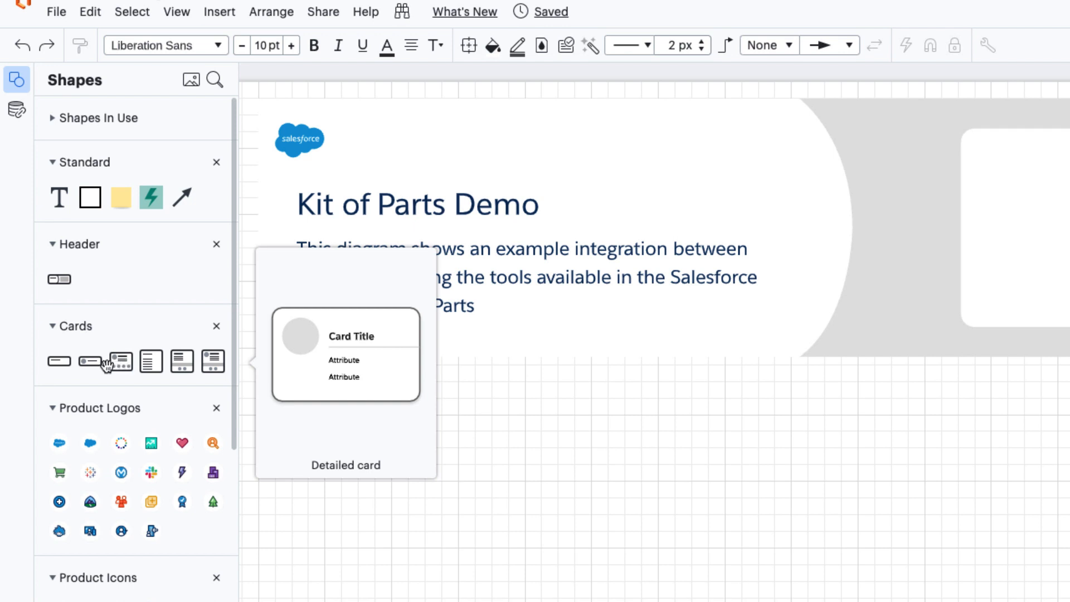
{"action": "mouse_move", "coordinate": [89, 361]}
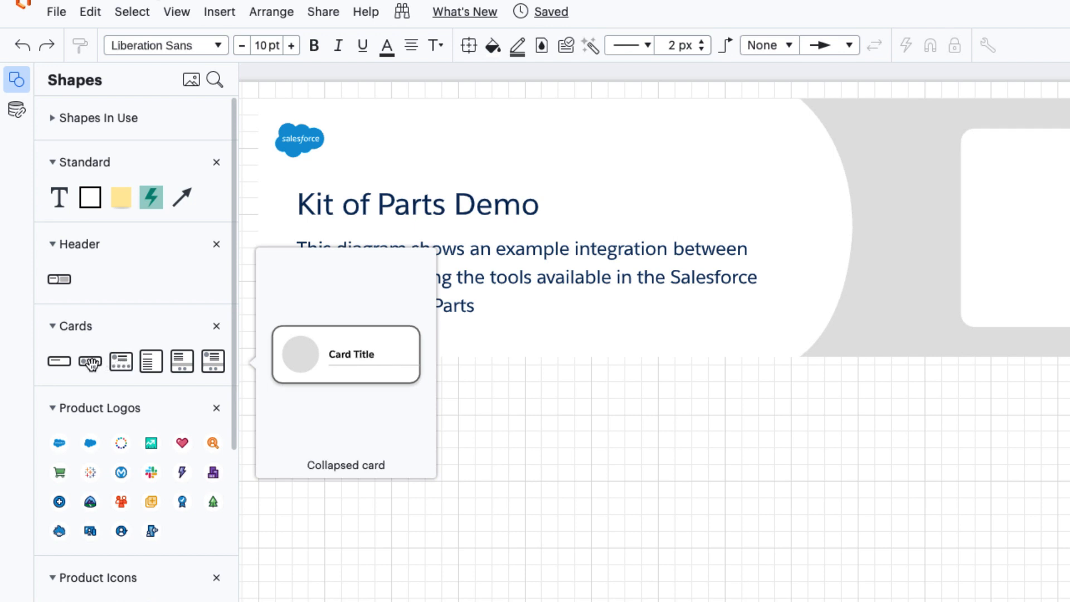
Step: Place a collapsed card titled 'Sales Cloud' below the header with Allow Nesting enabled
{"action": "left_click_drag", "start_coordinate": [91, 362], "coordinate": [416, 429]}
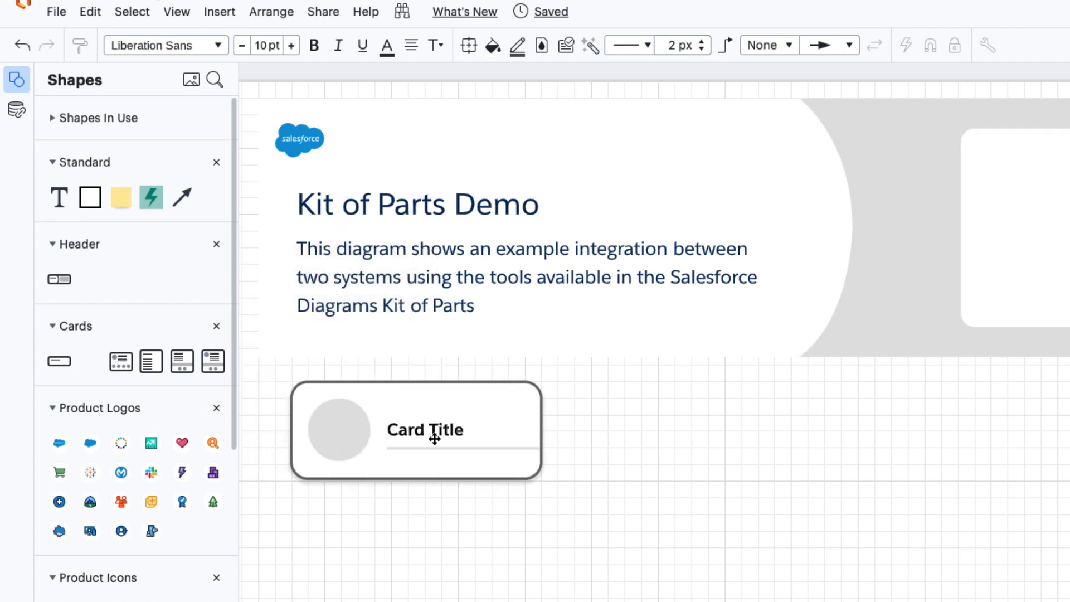
{"action": "left_click", "coordinate": [435, 438]}
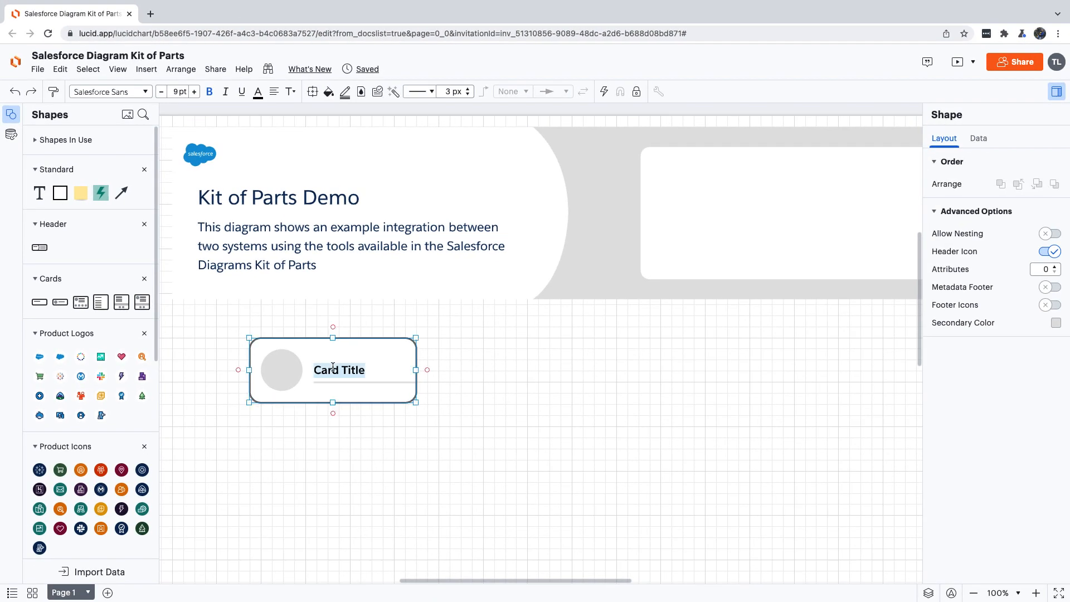
{"action": "type", "text": "Sales Cloud"}
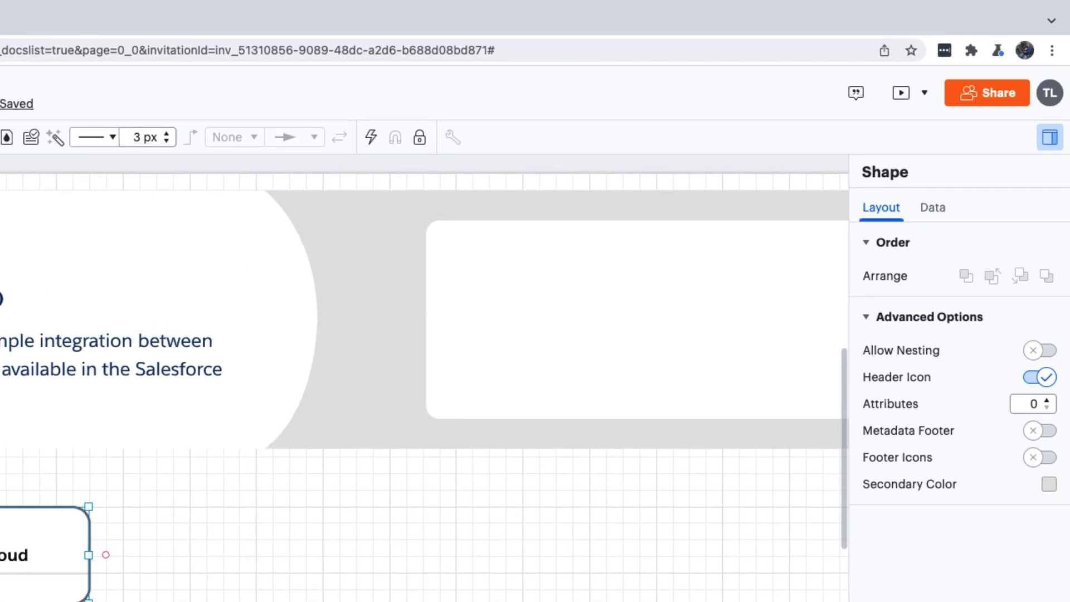
{"action": "double_click", "coordinate": [14, 556]}
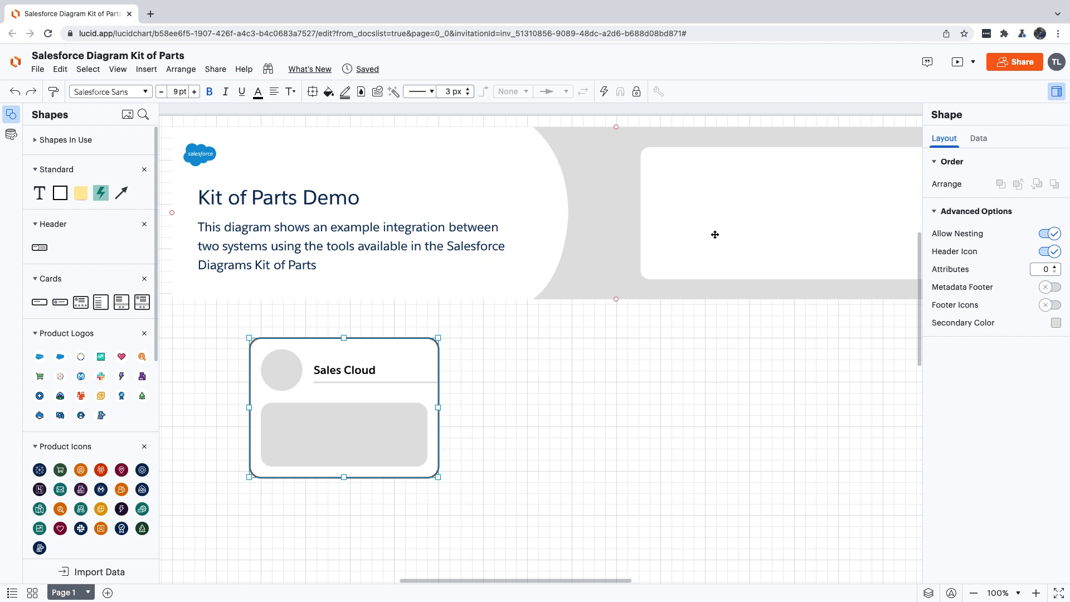
{"action": "mouse_move", "coordinate": [100, 302]}
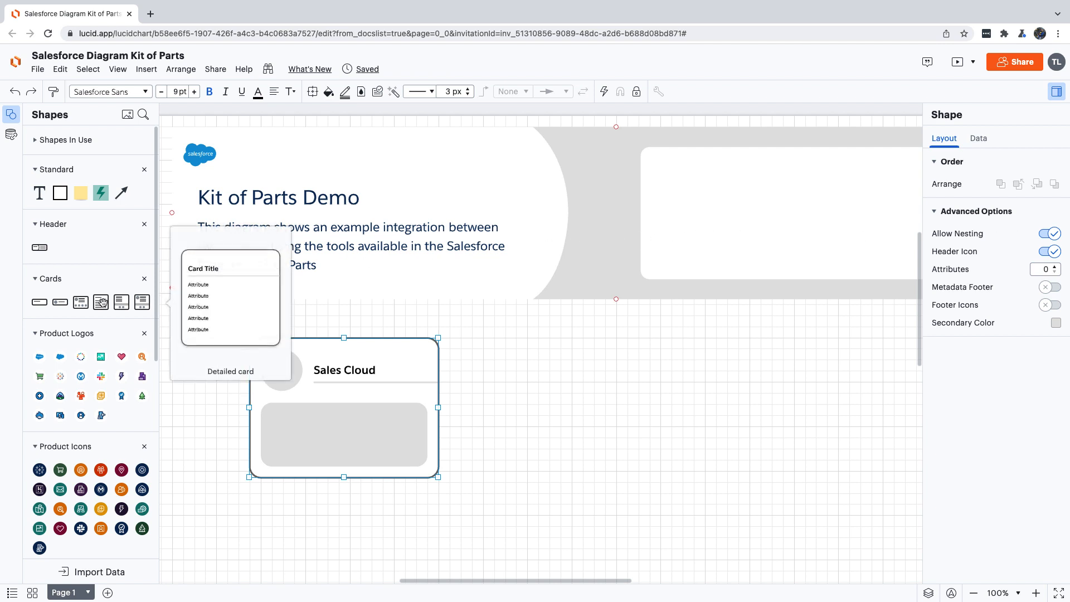
Step: Nest a three-attribute Contact card (First Name, Last Name, Email) inside Sales Cloud and add its icon
{"action": "left_click_drag", "start_coordinate": [230, 299], "coordinate": [344, 437]}
{"action": "type", "text": "Contact"}
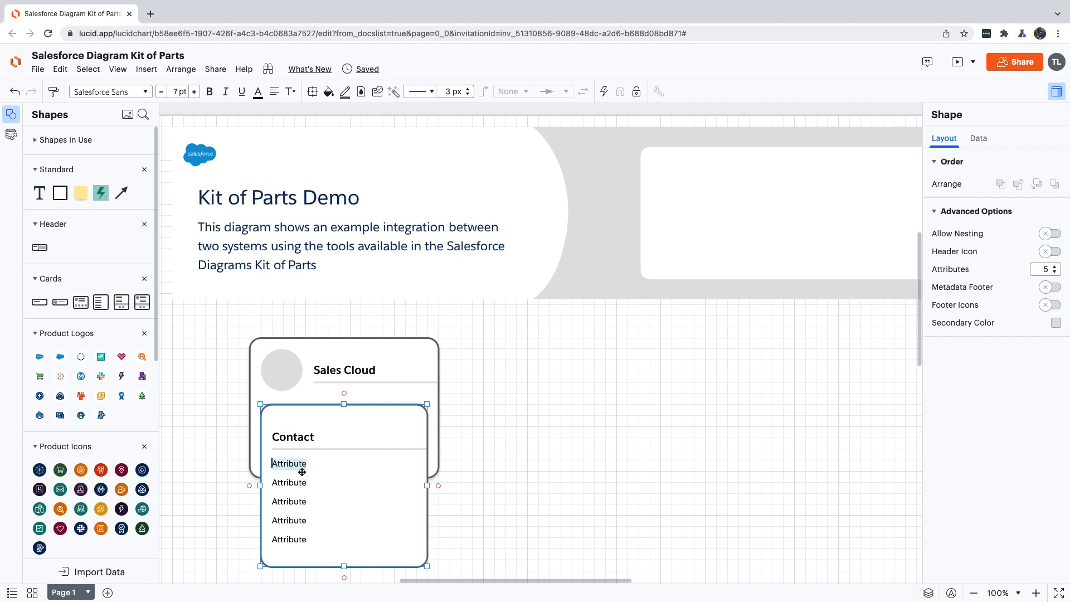
{"action": "type", "text": "First Name"}
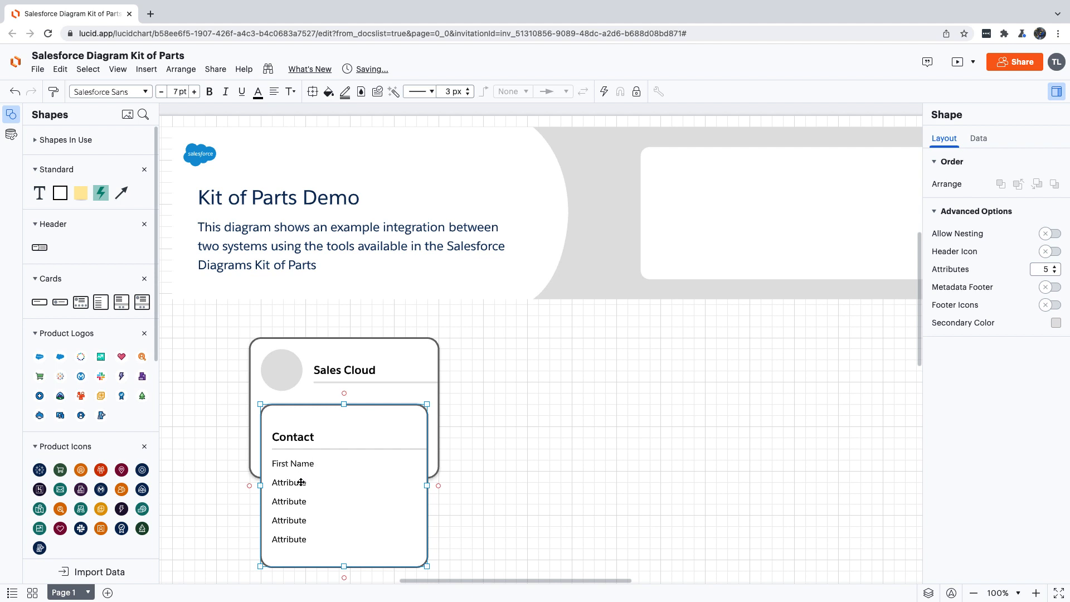
{"action": "double_click", "coordinate": [288, 483]}
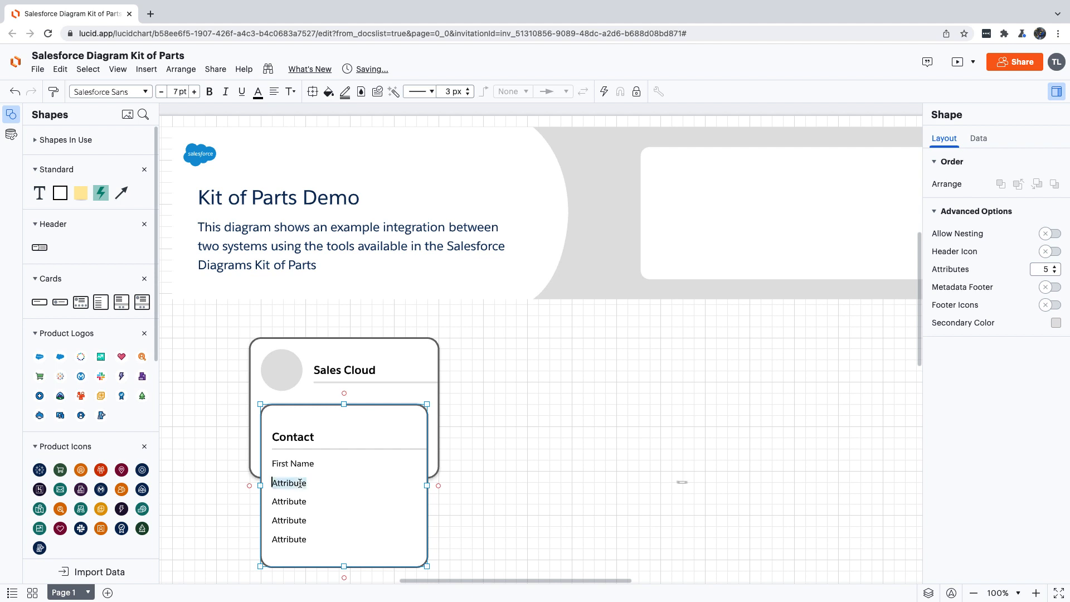
{"action": "type", "text": "Last Name"}
{"action": "left_click", "coordinate": [290, 501]}
{"action": "type", "text": "Email"}
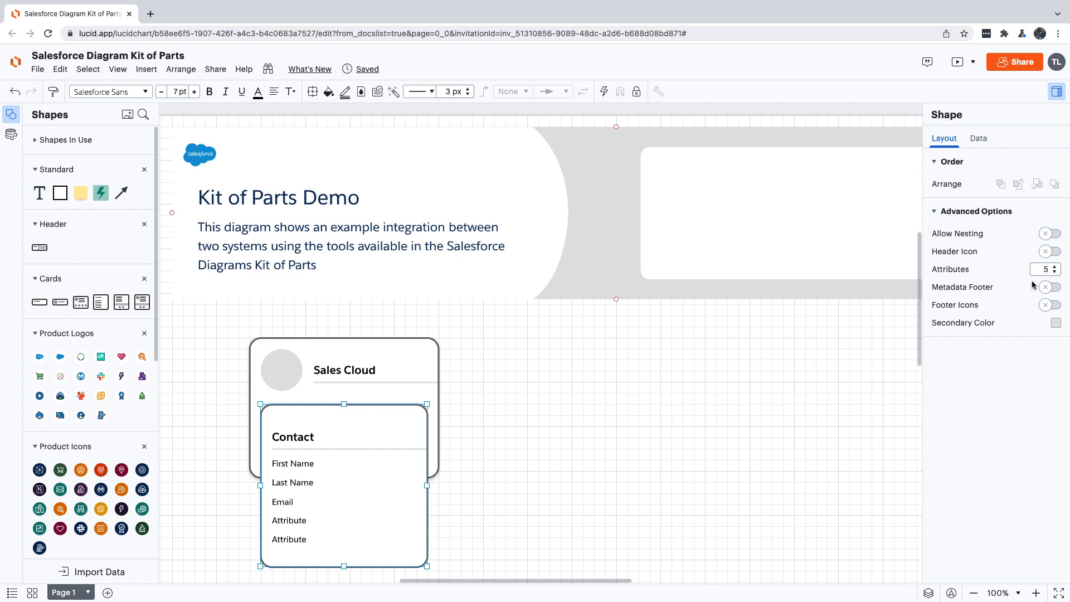
{"action": "left_click", "coordinate": [1054, 272]}
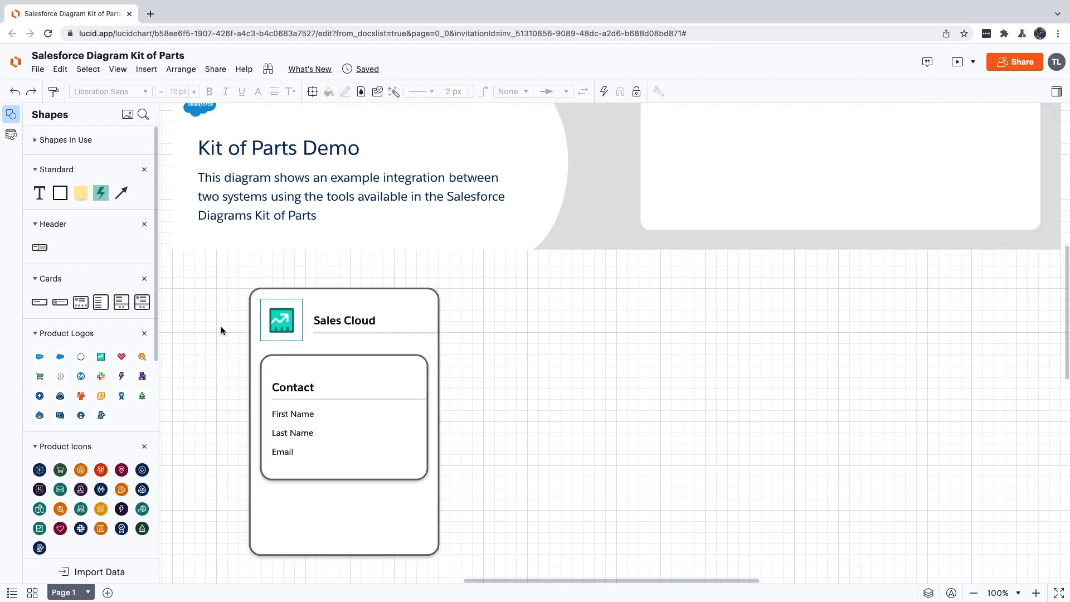
{"action": "left_click", "coordinate": [280, 320]}
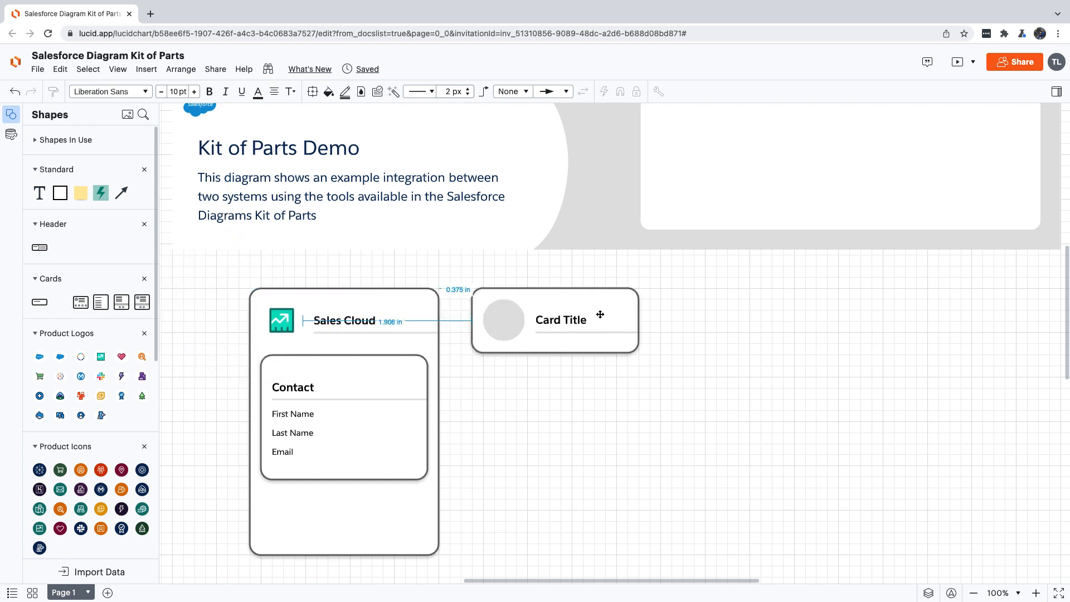
Step: Add a nesting-enabled 'Marketing Cloud' card right of Sales Cloud, holding a Subscriber entity card
{"action": "left_click_drag", "start_coordinate": [562, 319], "coordinate": [894, 309]}
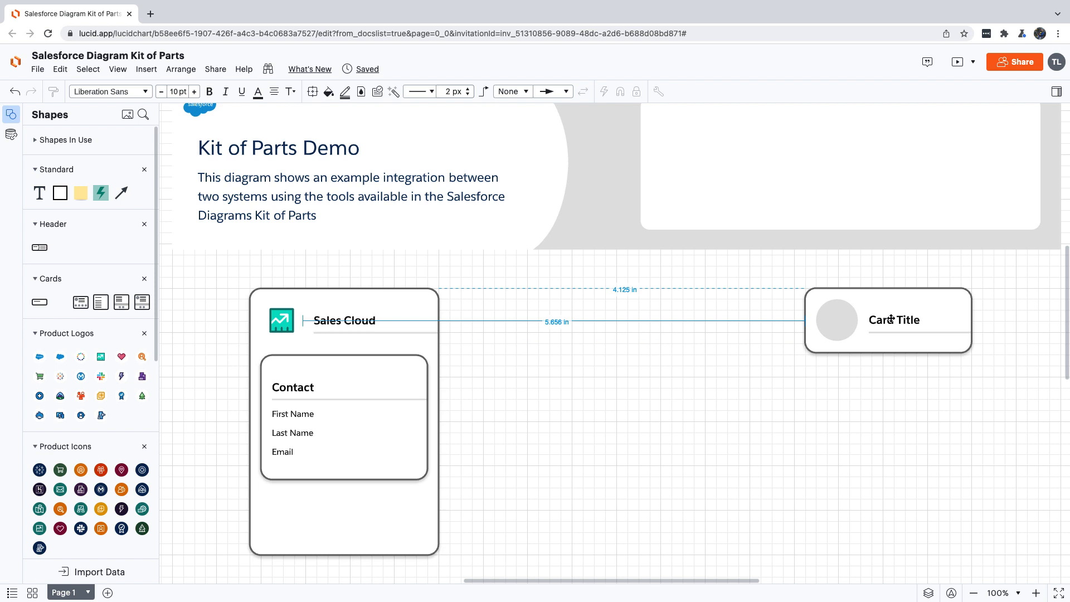
{"action": "left_click", "coordinate": [894, 319]}
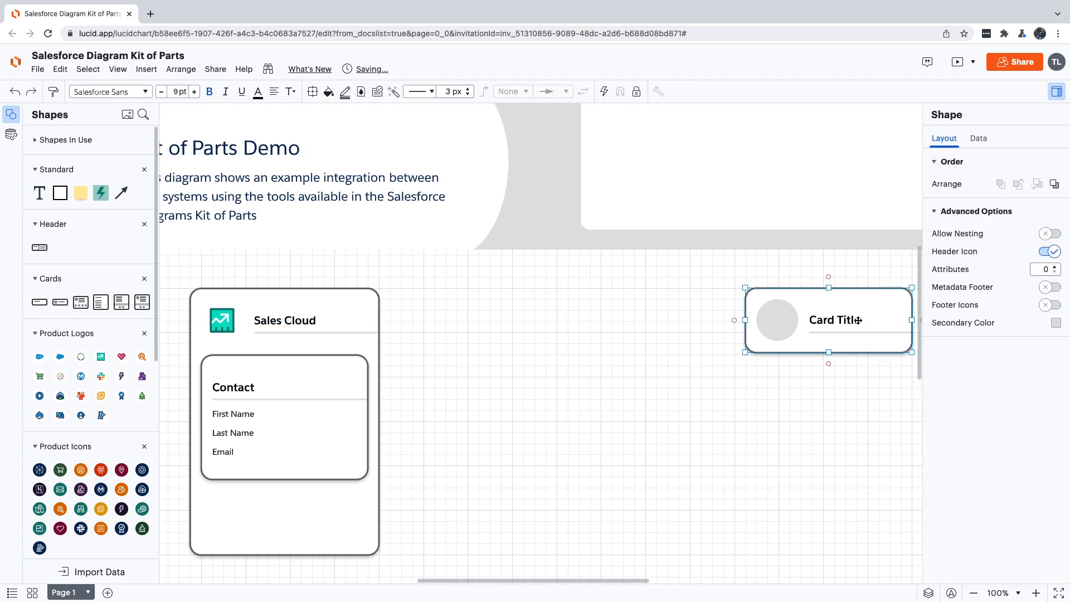
{"action": "double_click", "coordinate": [834, 319]}
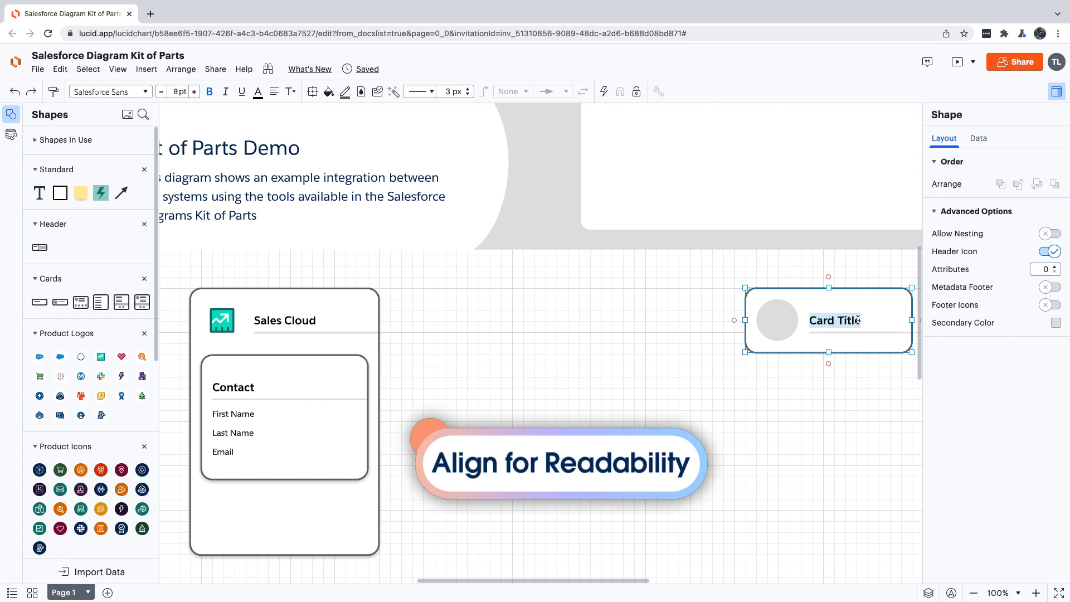
{"action": "type", "text": "Marketing Cloud"}
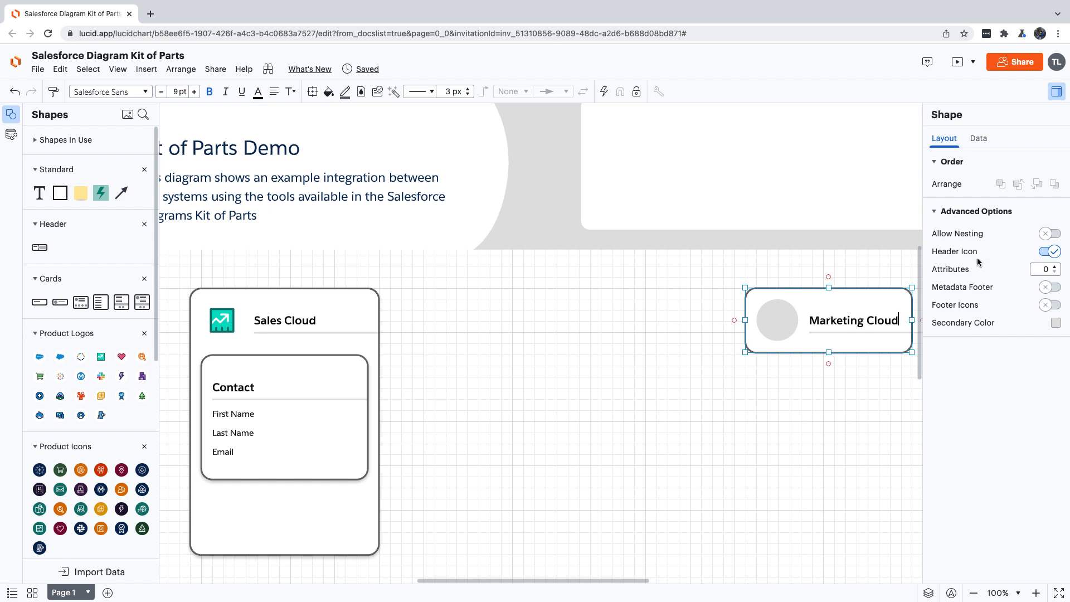
{"action": "left_click", "coordinate": [1046, 233]}
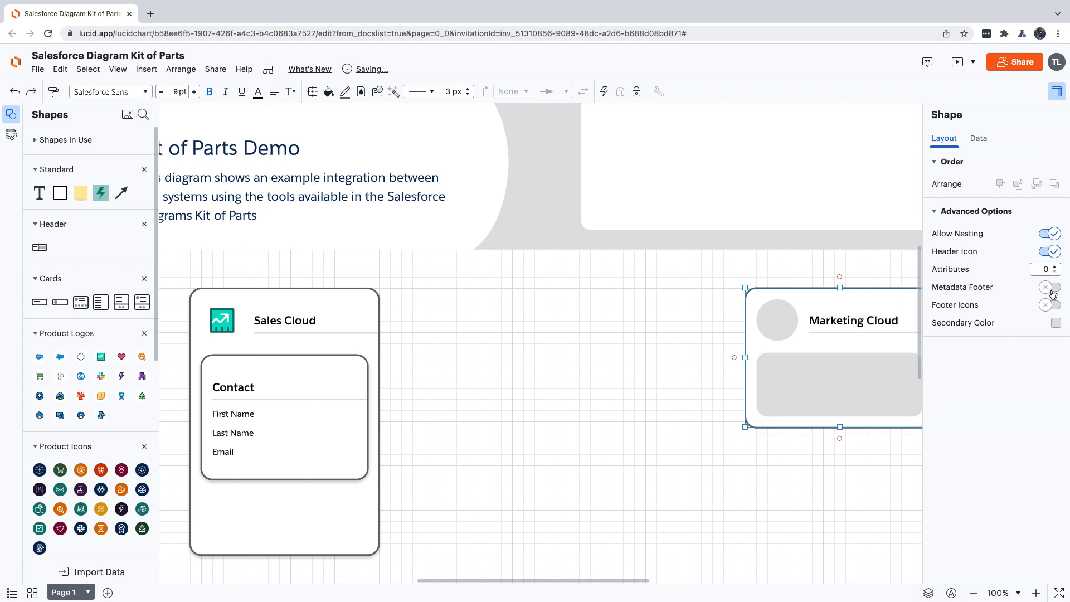
{"action": "left_click", "coordinate": [1051, 305]}
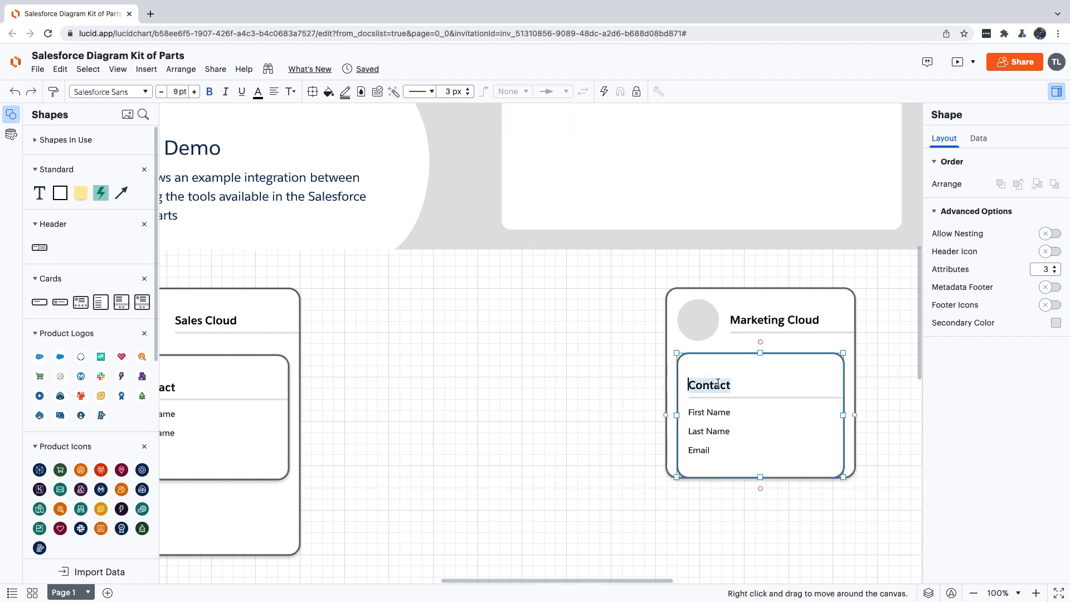
{"action": "type", "text": "Subscriber"}
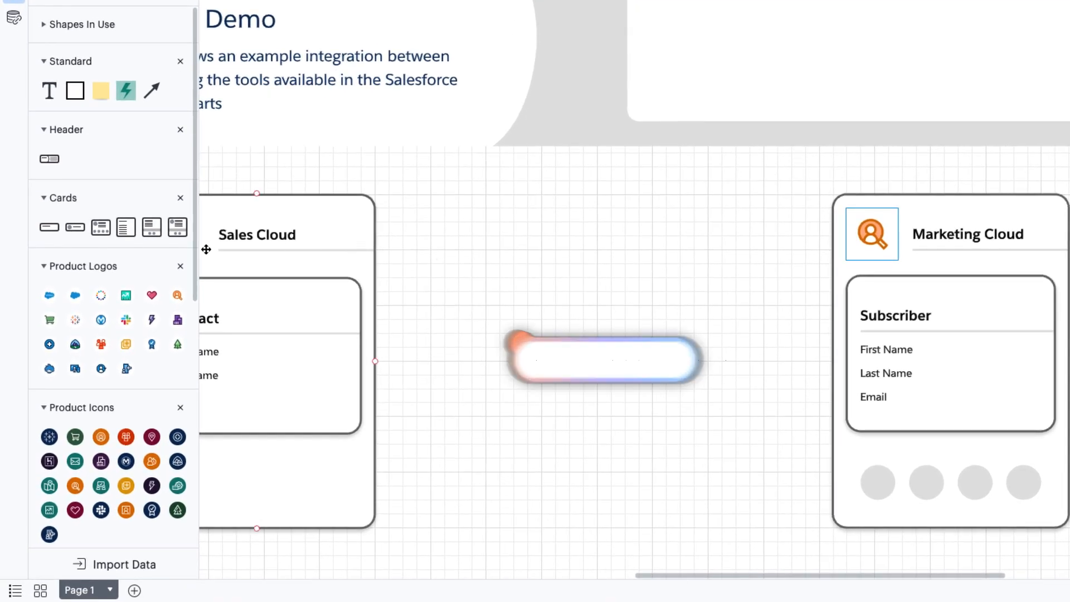
Step: Place a Platform Services icon in the Marketing Cloud card footer
{"action": "scroll", "scroll_direction": "down", "scroll_amount": 3}
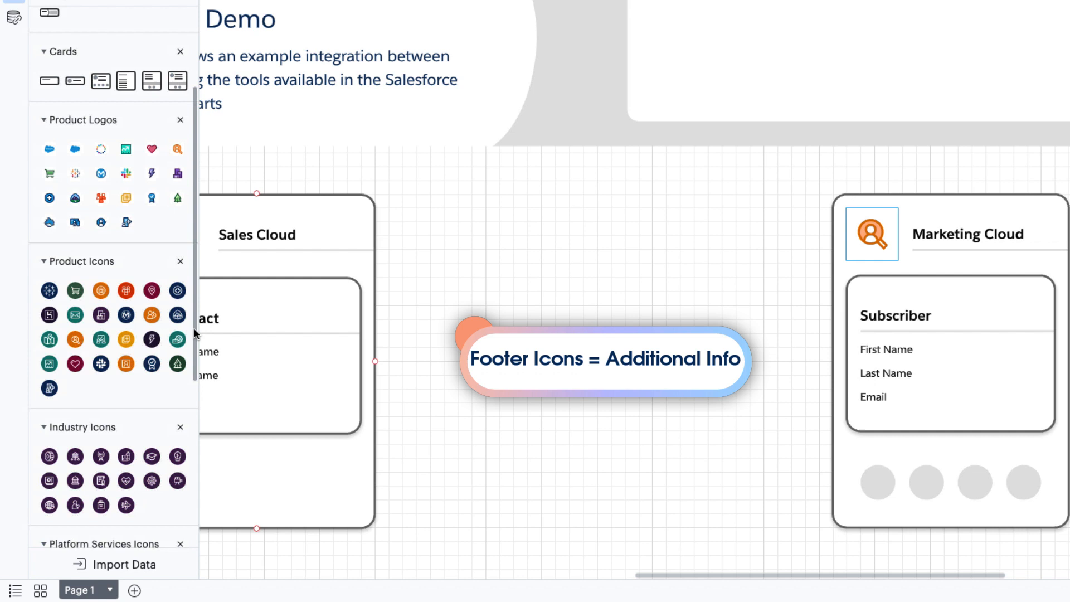
{"action": "scroll", "scroll_direction": "down", "scroll_amount": 3}
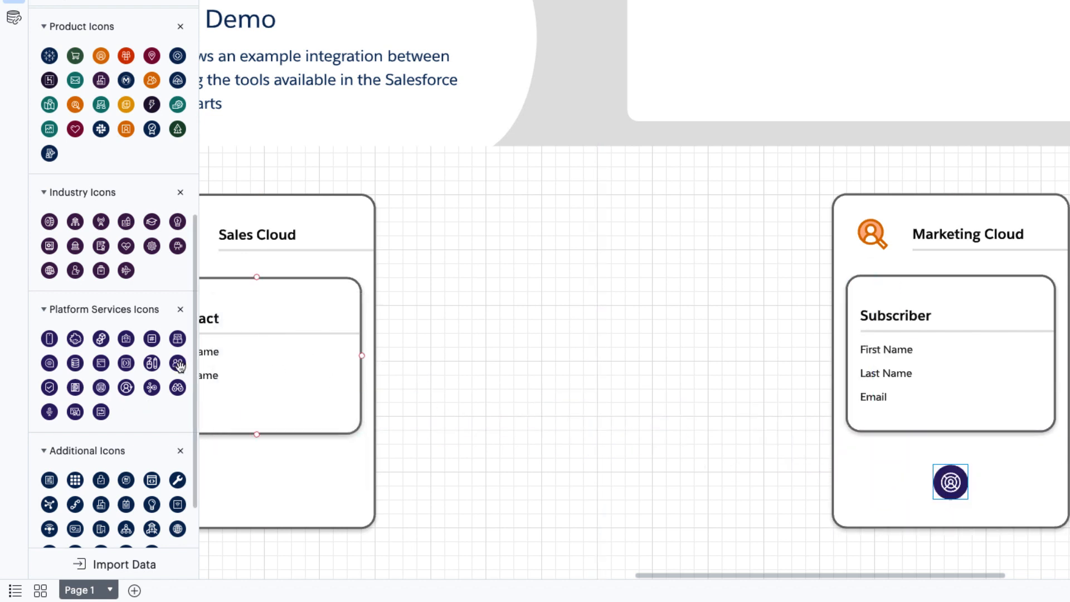
{"action": "left_click_drag", "start_coordinate": [176, 363], "coordinate": [894, 450]}
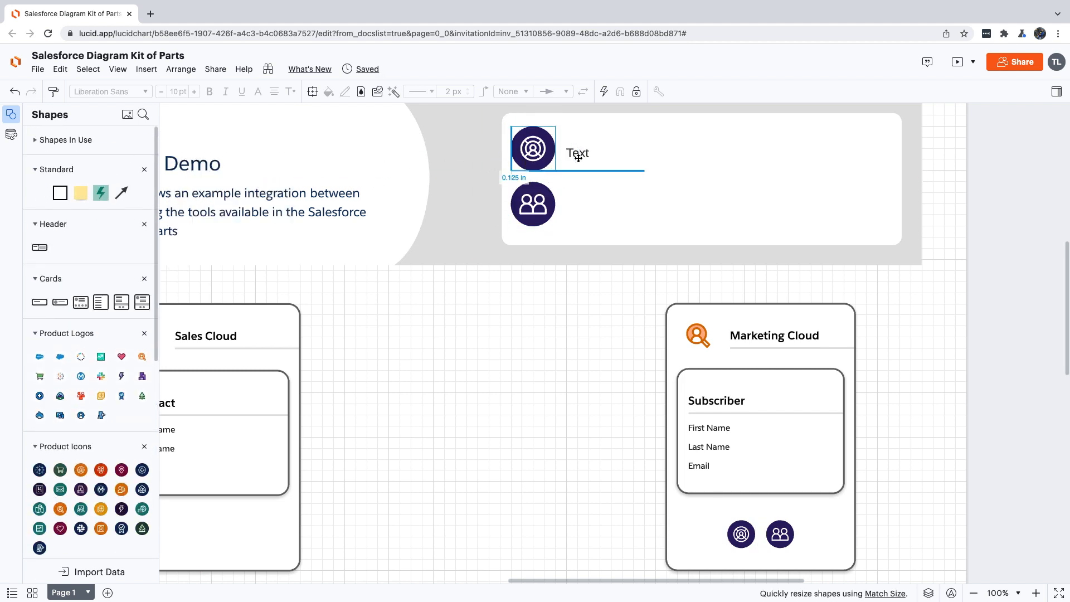
Step: Label the header key icons 'Segments' and 'Personalization' and align the labels beside them
{"action": "type", "text": "Segments"}
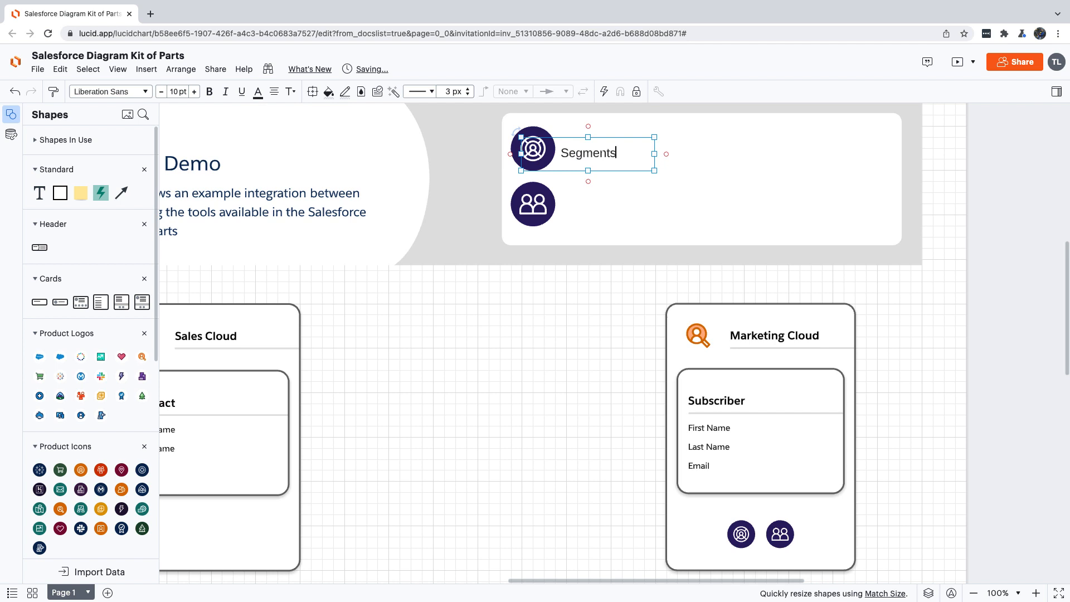
{"action": "left_click", "coordinate": [588, 207]}
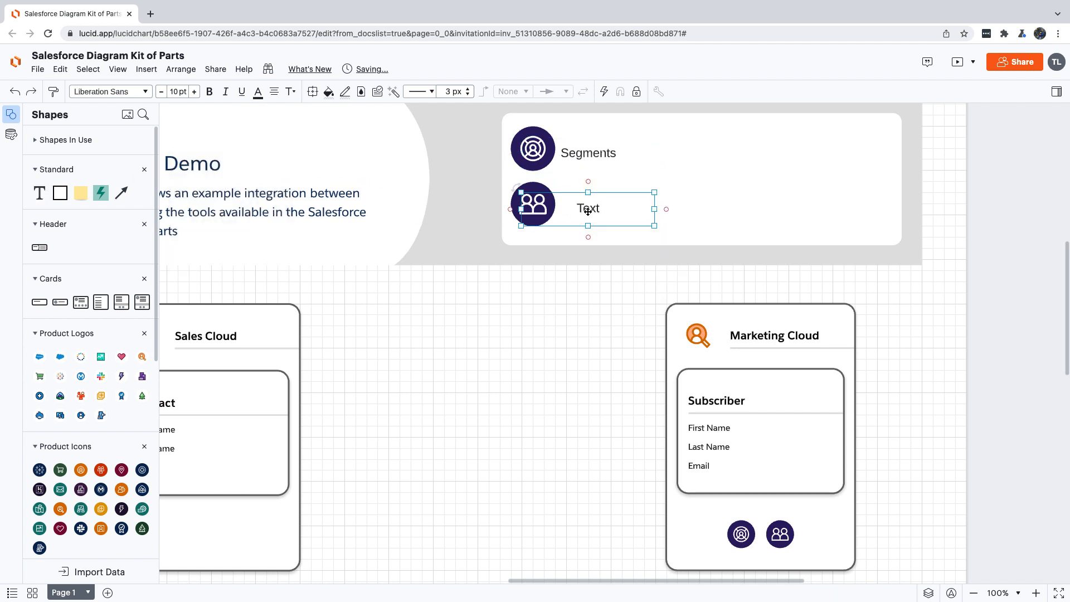
{"action": "type", "text": "Personalization"}
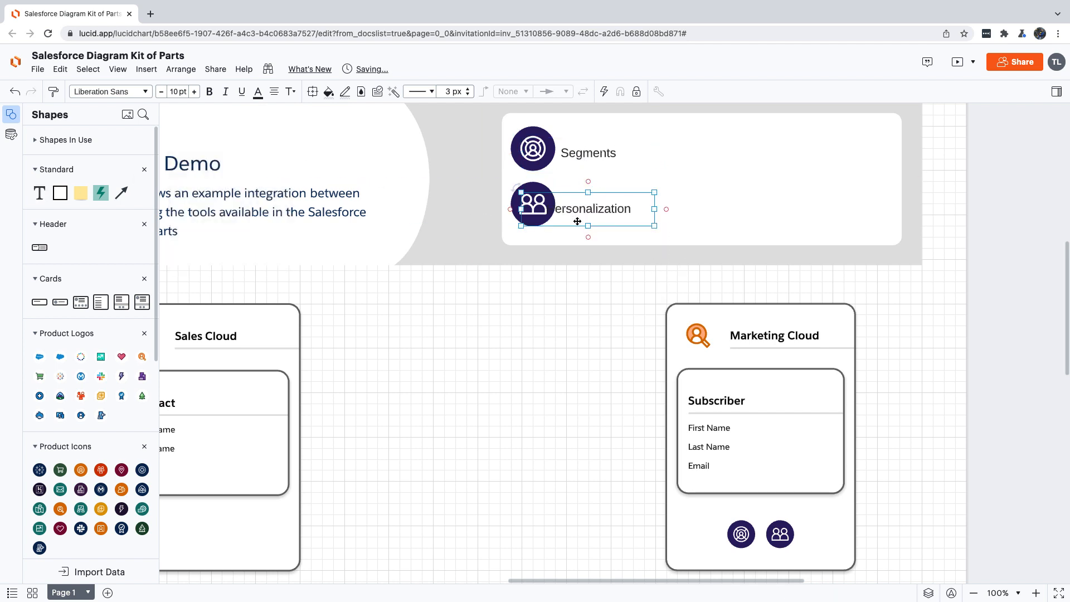
{"action": "left_click_drag", "start_coordinate": [577, 220], "coordinate": [588, 170]}
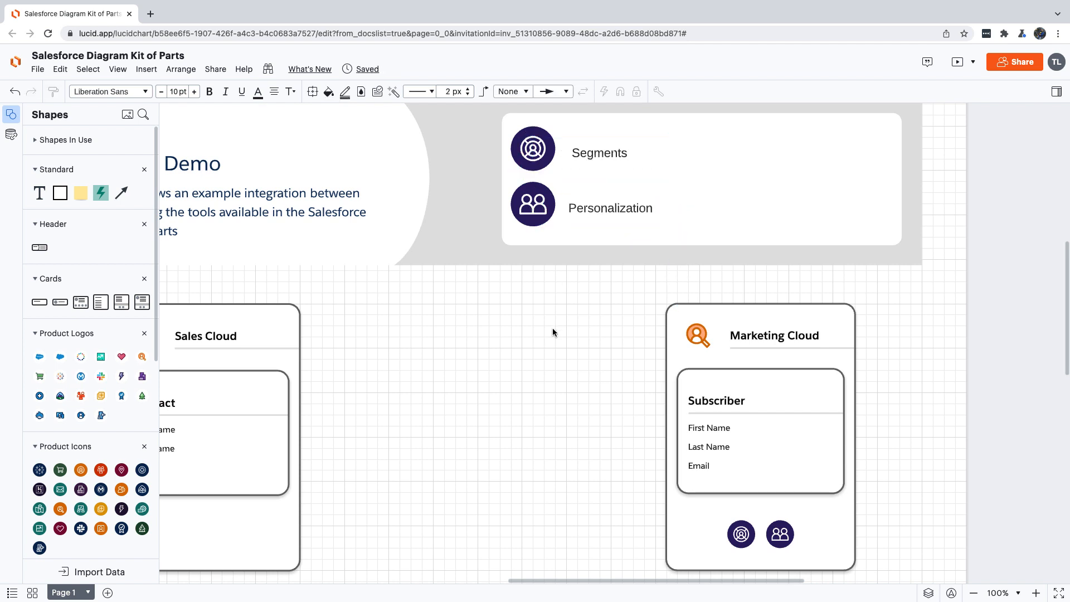
{"action": "mouse_move", "coordinate": [528, 566]}
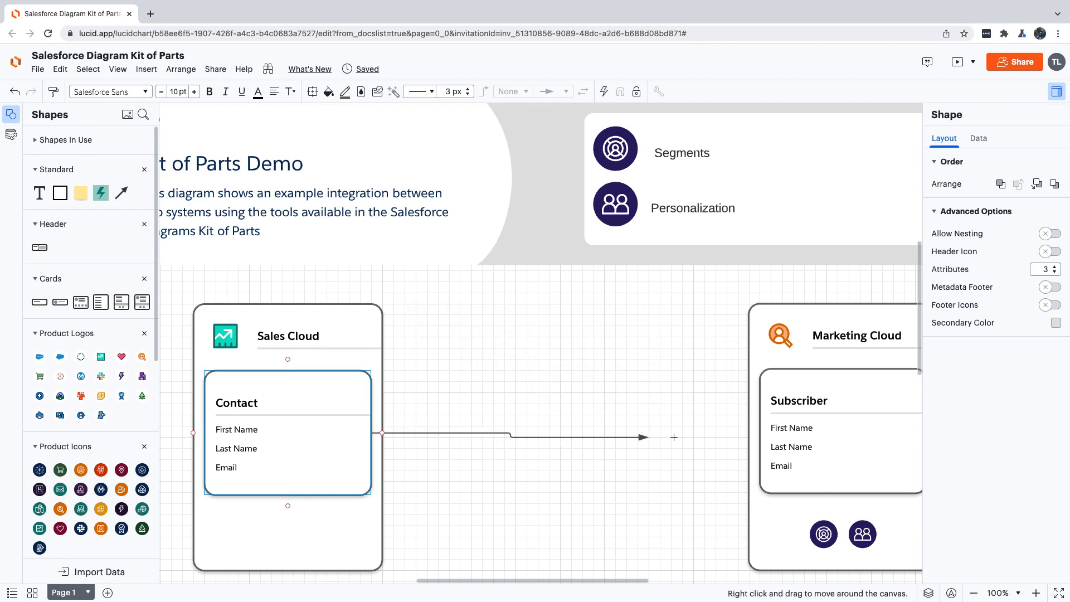
Step: Draw an arrow from Contact to Subscriber labelled 'Marketing Cloud Connect'
{"action": "left_click_drag", "start_coordinate": [645, 437], "coordinate": [751, 433]}
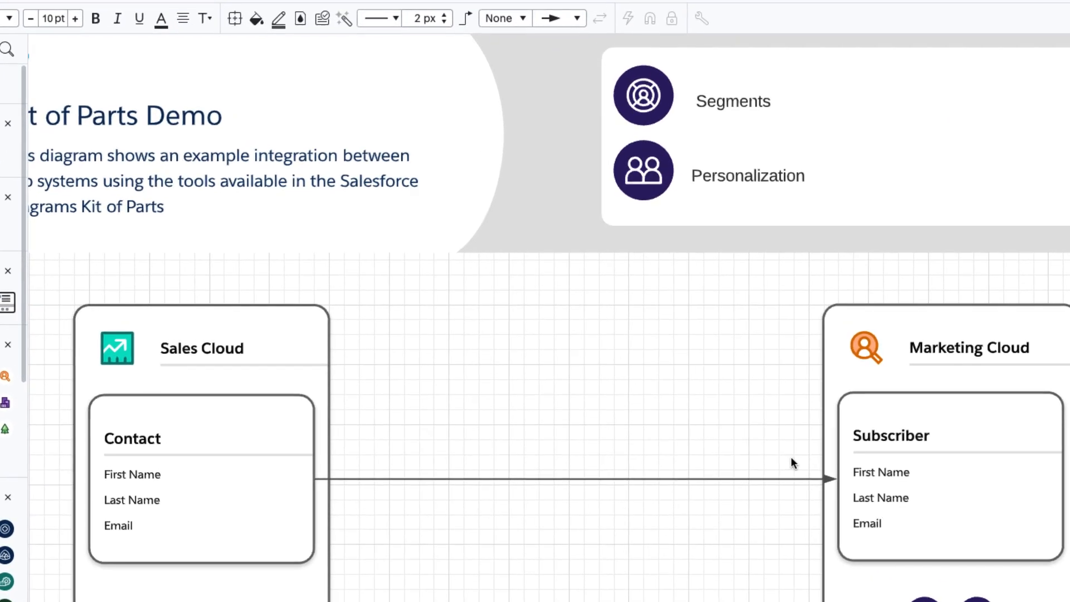
{"action": "left_click", "coordinate": [578, 18]}
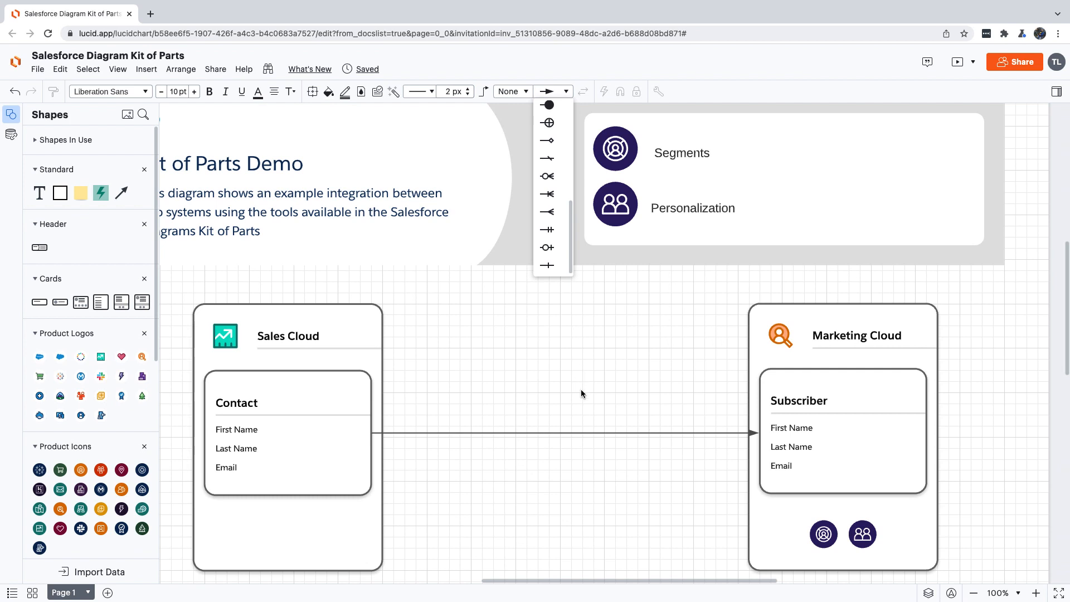
{"action": "double_click", "coordinate": [566, 432]}
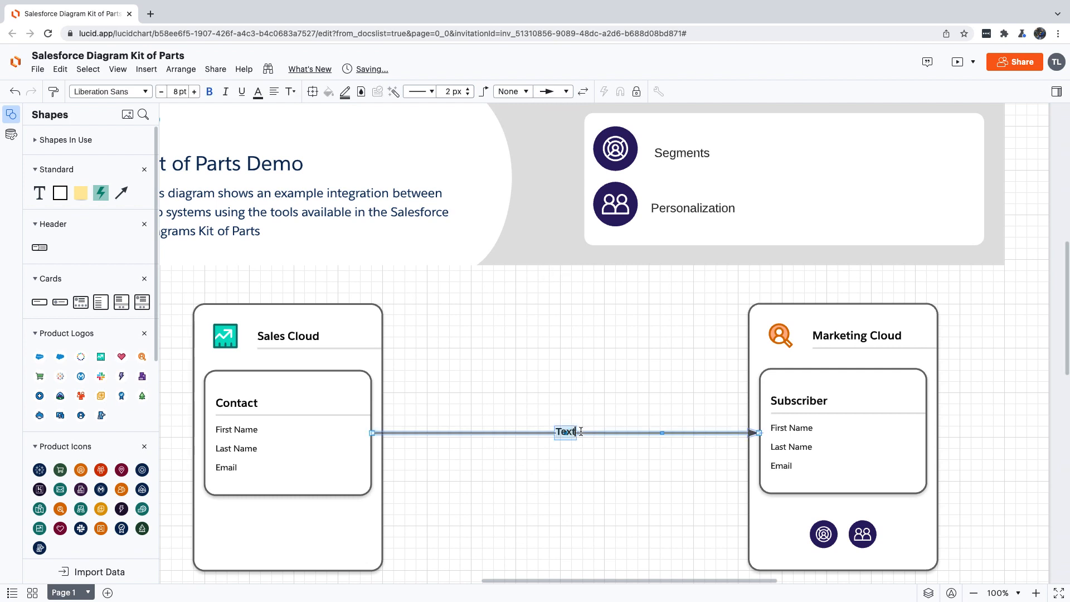
{"action": "type", "text": "Marketing Cloud Connect"}
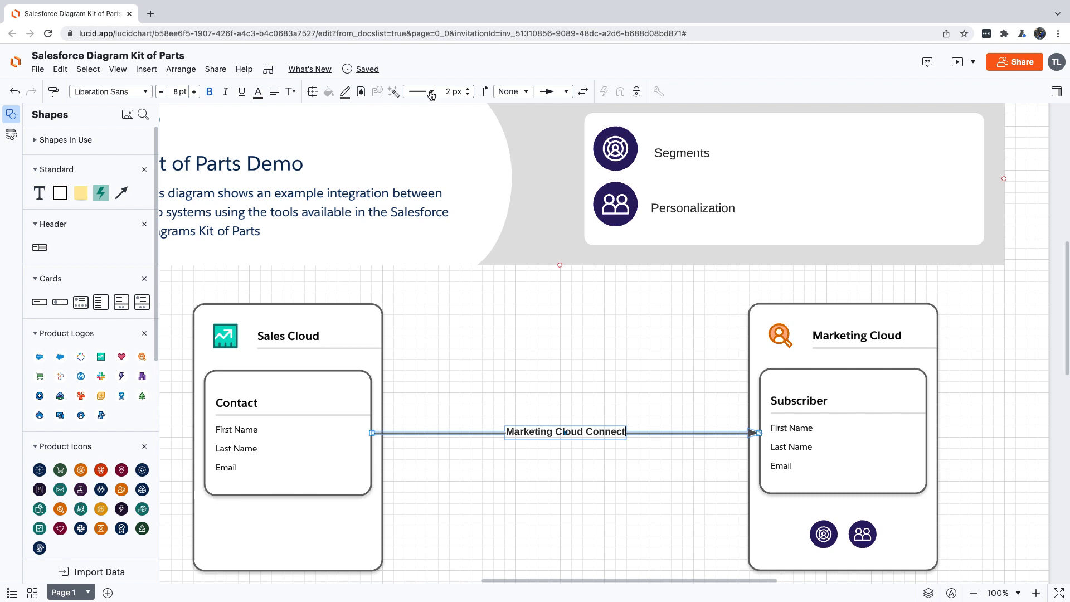
{"action": "left_click", "coordinate": [430, 92]}
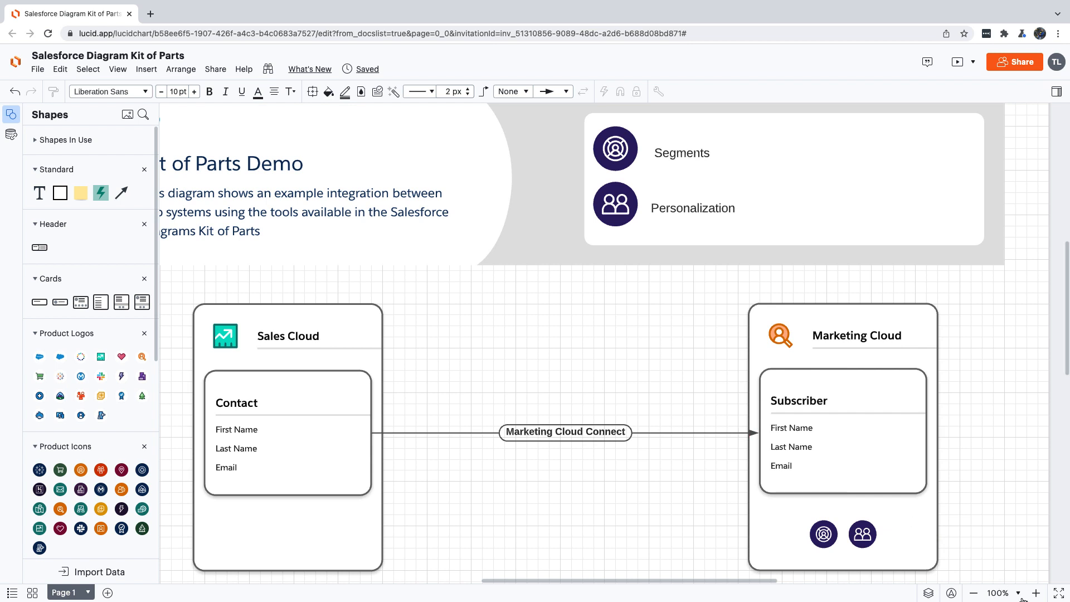
Step: Zoom to Content so the complete diagram fits in view
{"action": "left_click", "coordinate": [996, 592]}
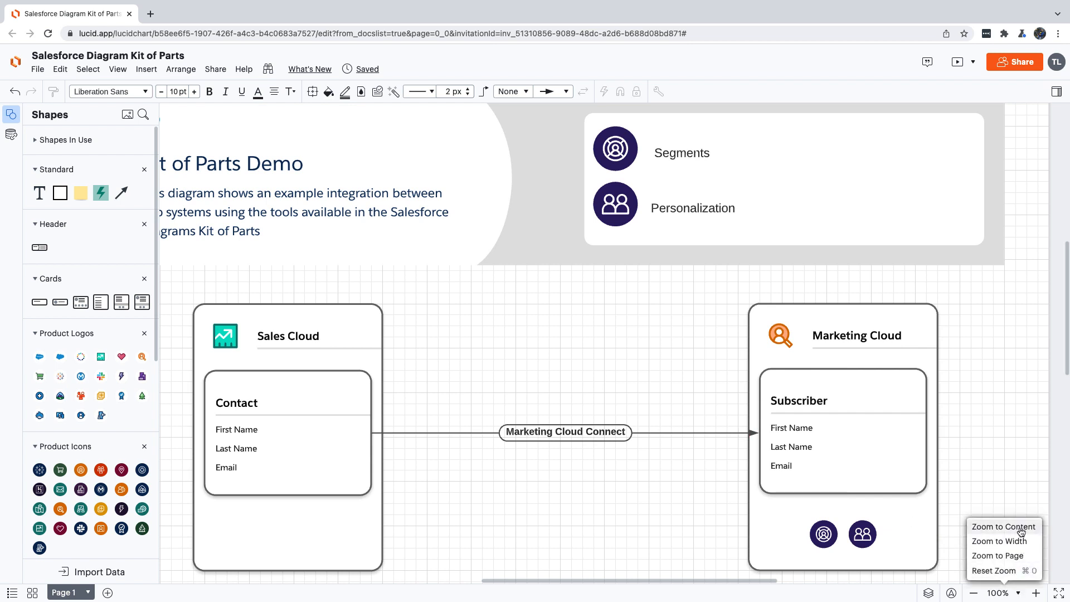
{"action": "left_click", "coordinate": [1003, 526]}
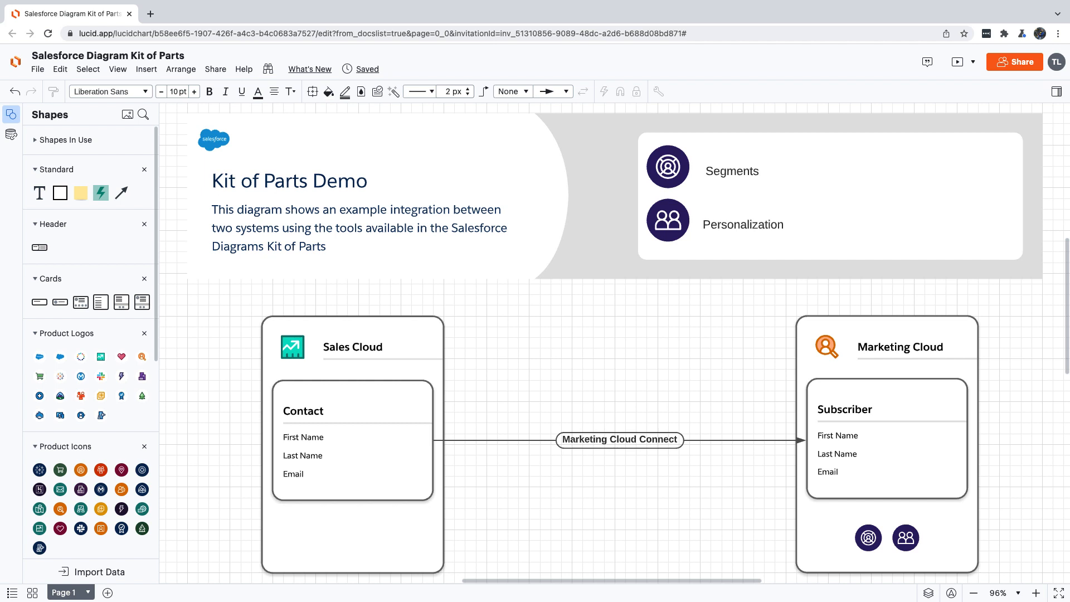
{"action": "left_click_drag", "start_coordinate": [508, 411], "coordinate": [444, 411]}
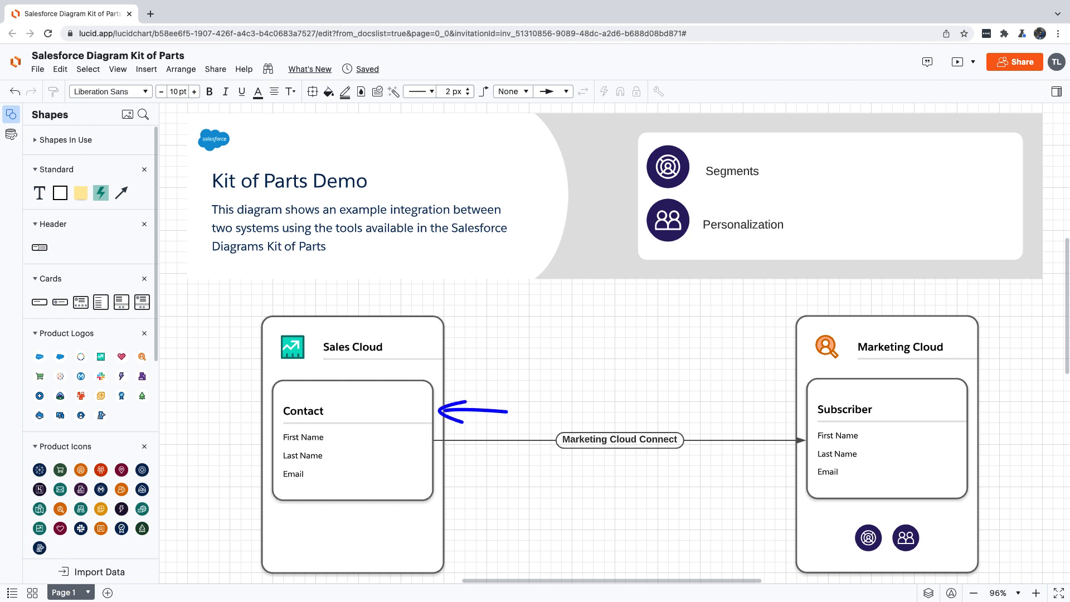
{"action": "left_click_drag", "start_coordinate": [623, 542], "coordinate": [623, 471]}
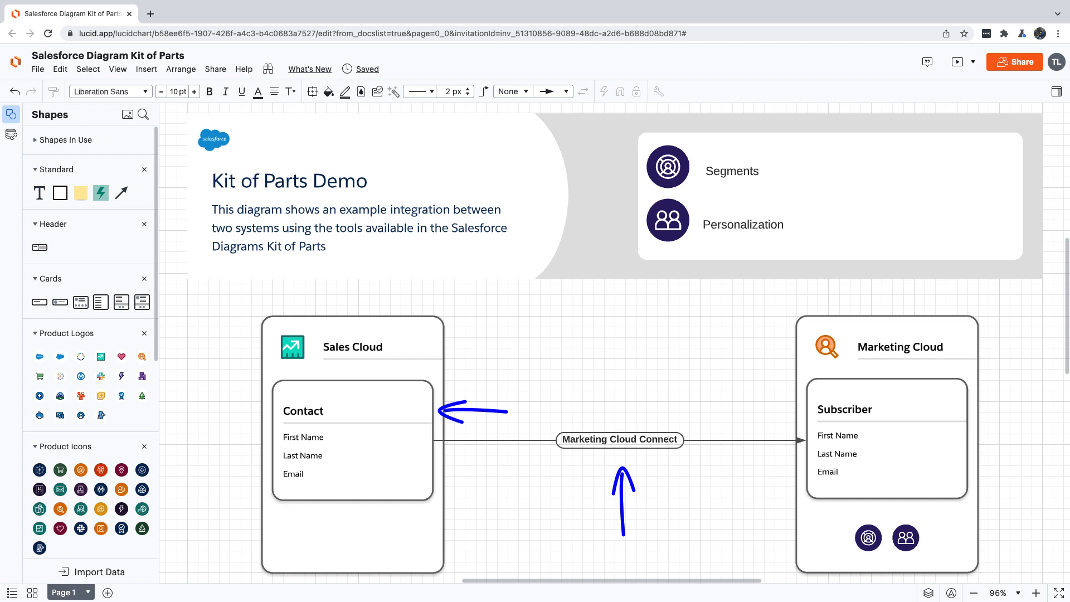